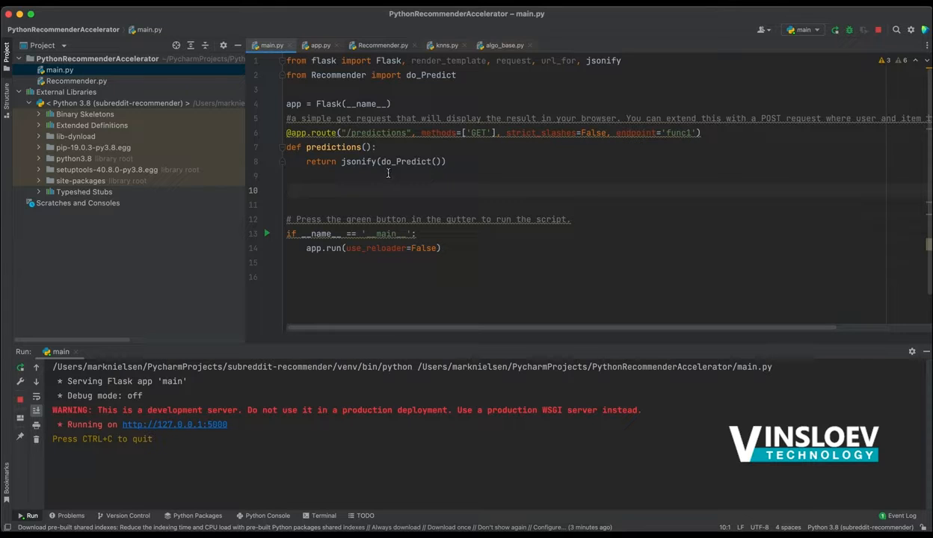
mouse_move(395, 182)
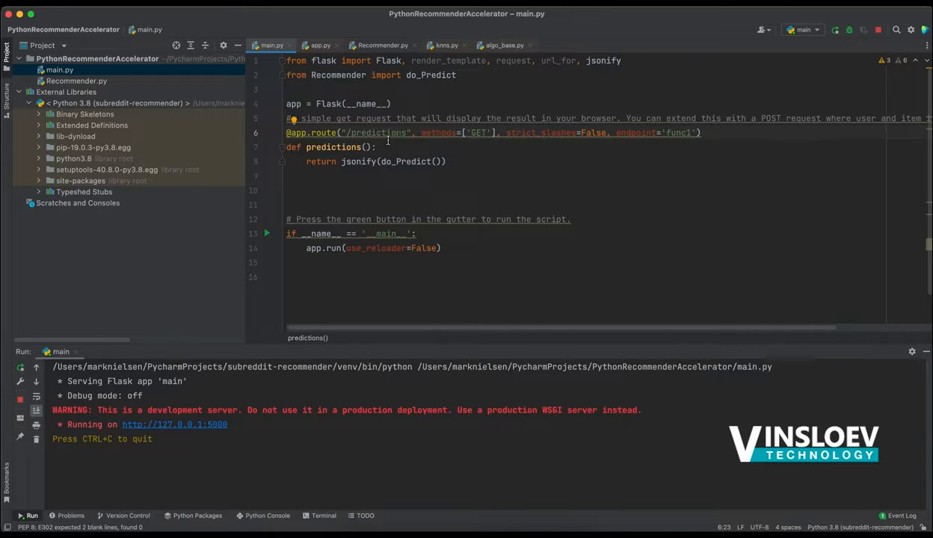
Step: Switch to Recommender.py and inspect the userList and itemList entries in do_Predict
click(377, 147)
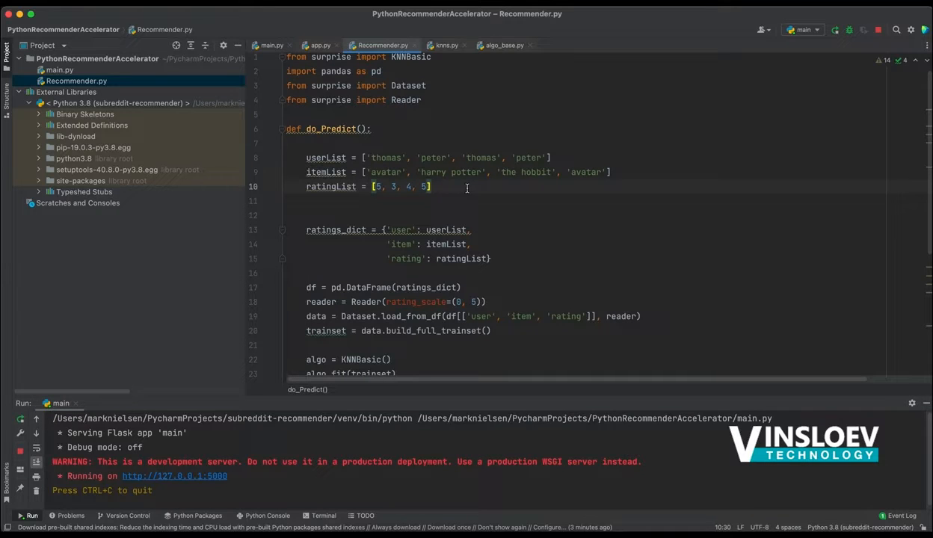
mouse_move(260, 163)
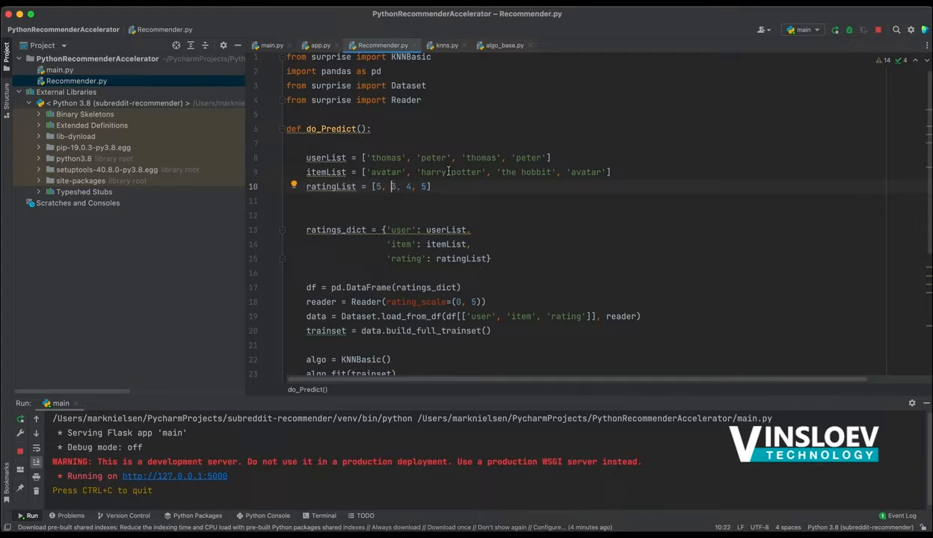
click(474, 157)
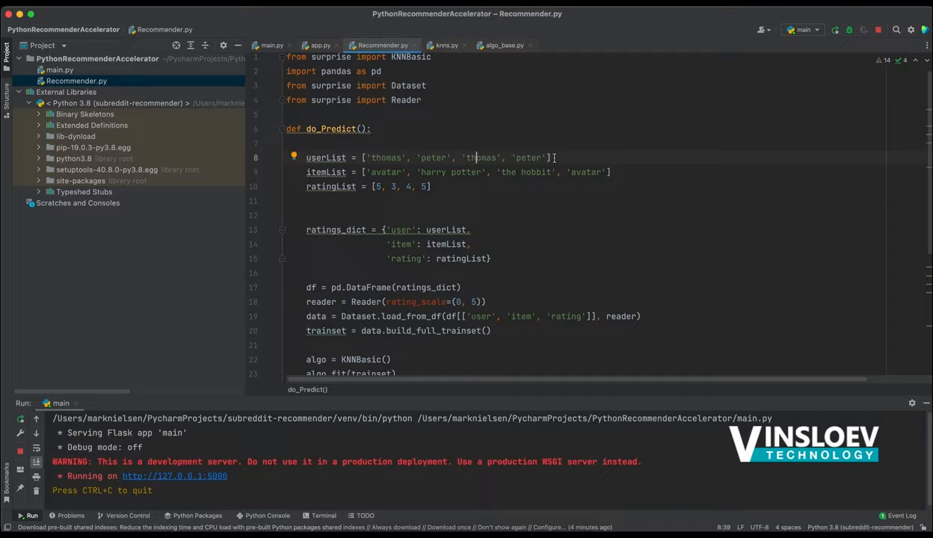
click(426, 185)
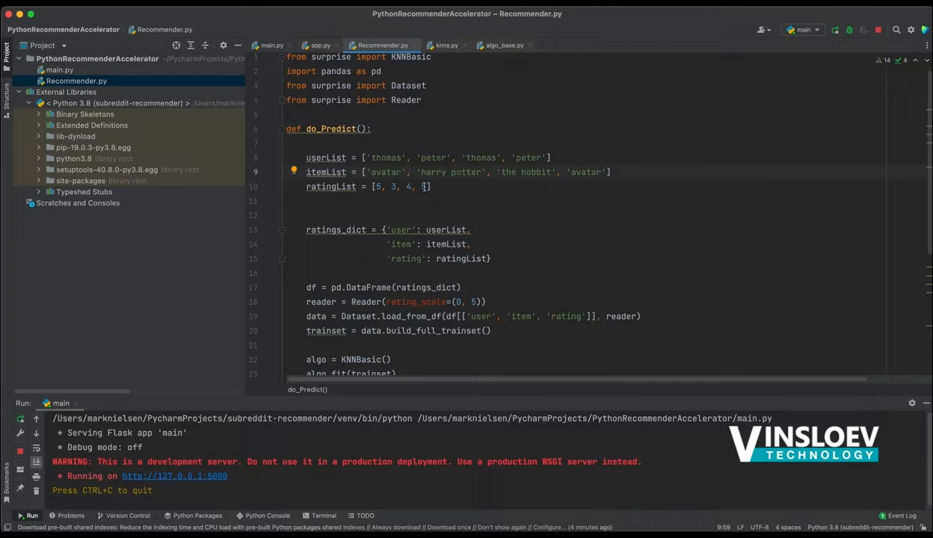
text(5)
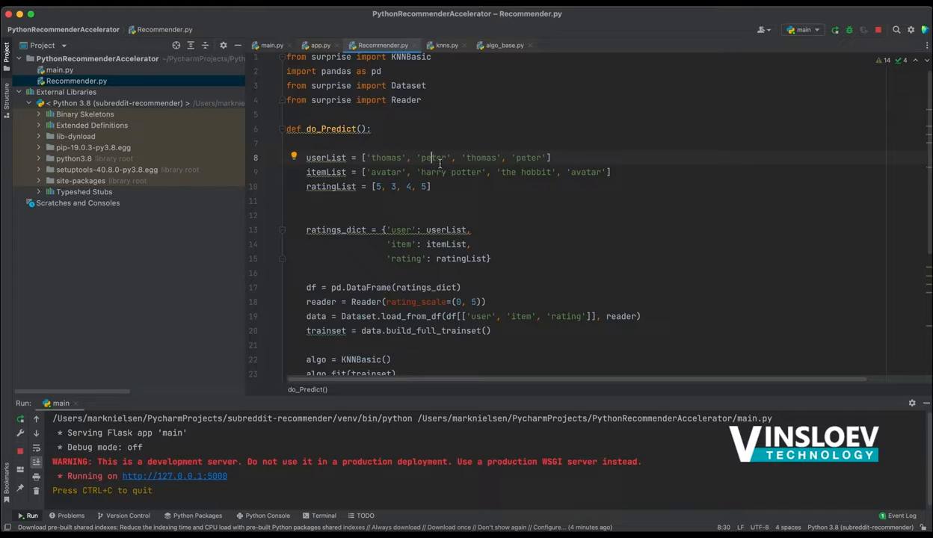
mouse_move(527, 177)
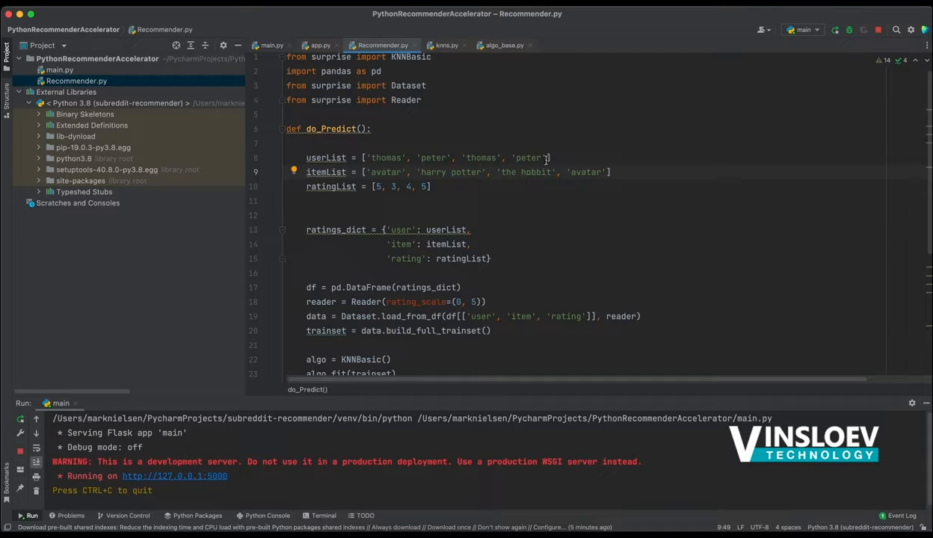
Step: Review the ratingList values and the KNNBasic model training in do_Predict
click(591, 172)
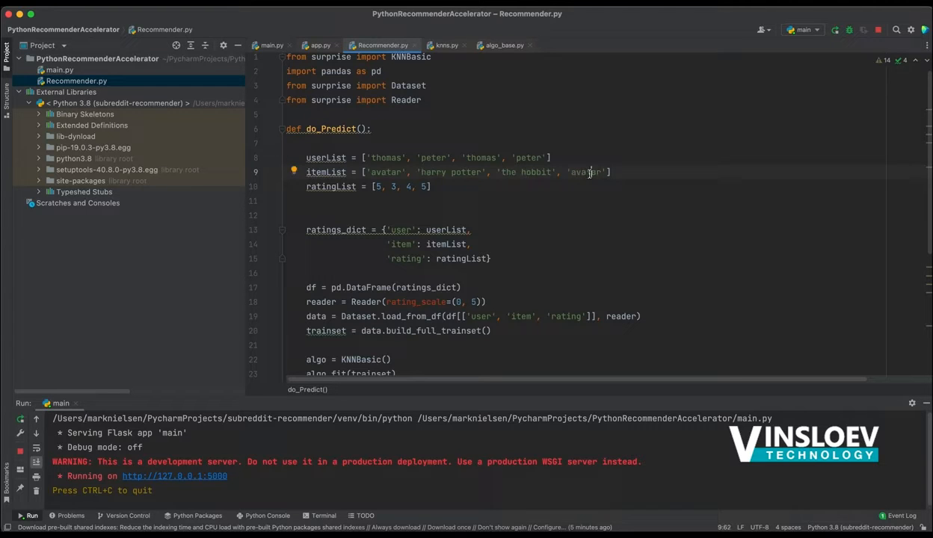
click(475, 158)
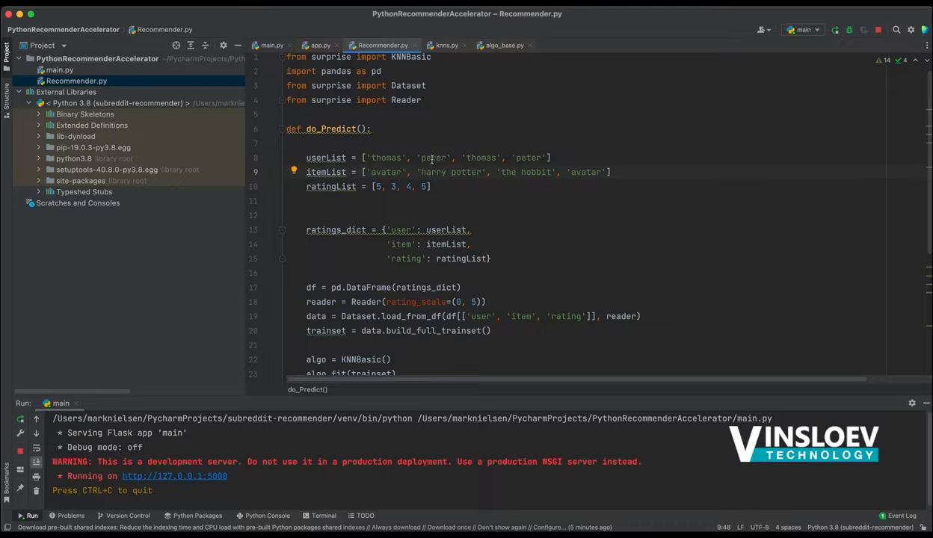
mouse_move(514, 173)
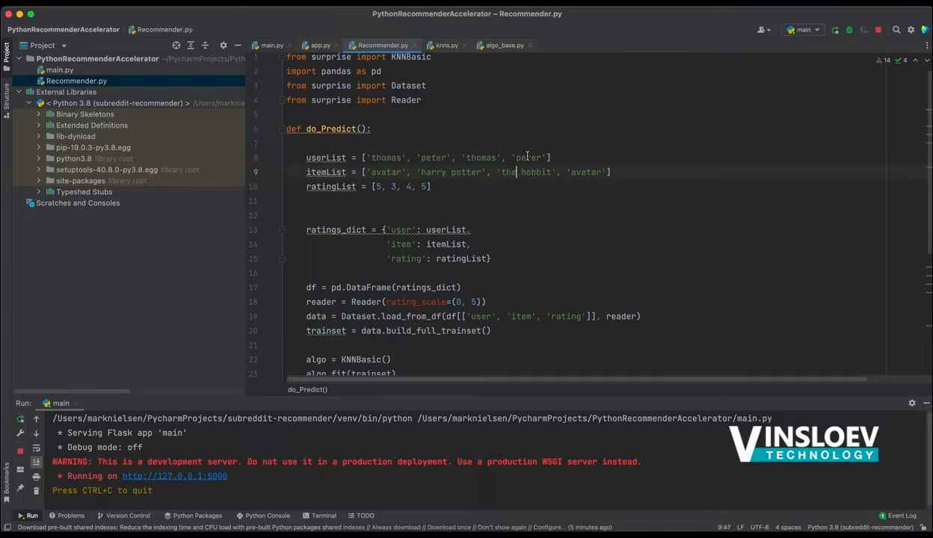
click(382, 157)
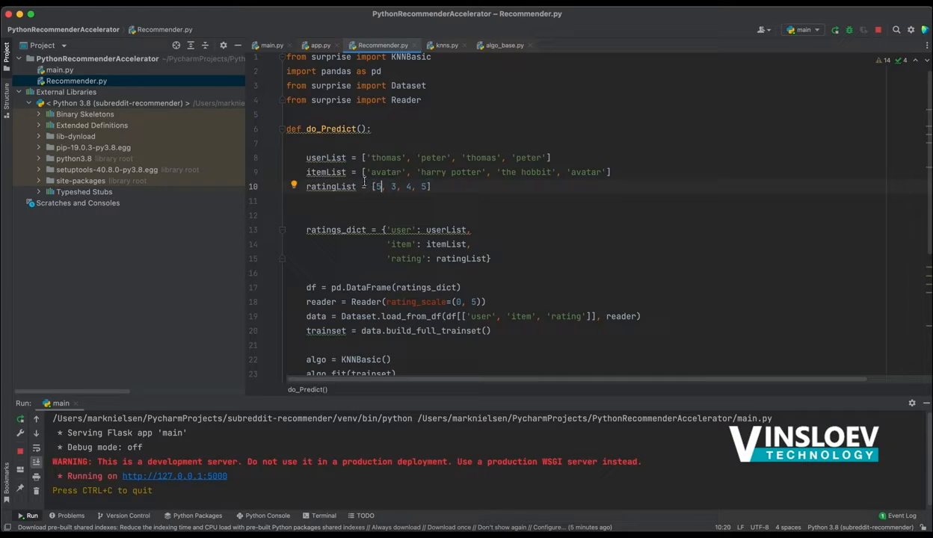
mouse_move(421, 172)
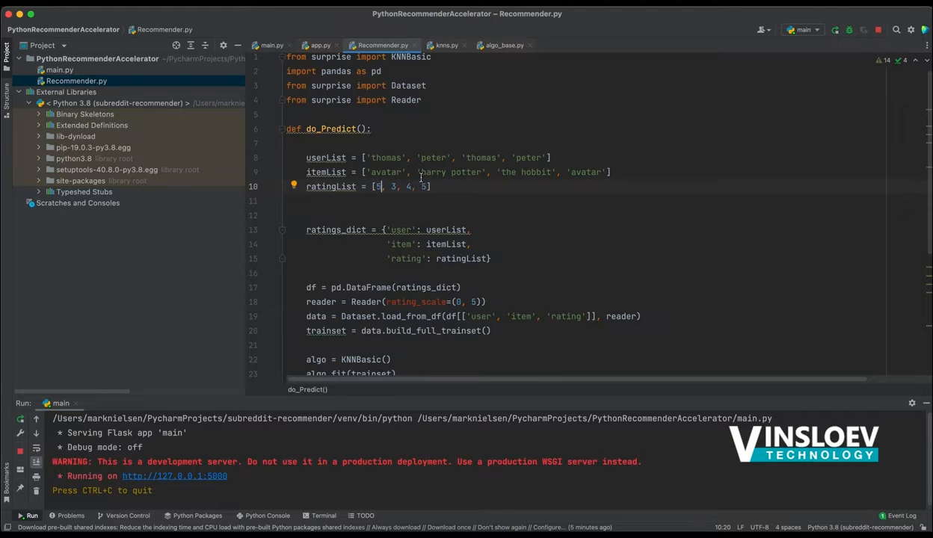
click(432, 157)
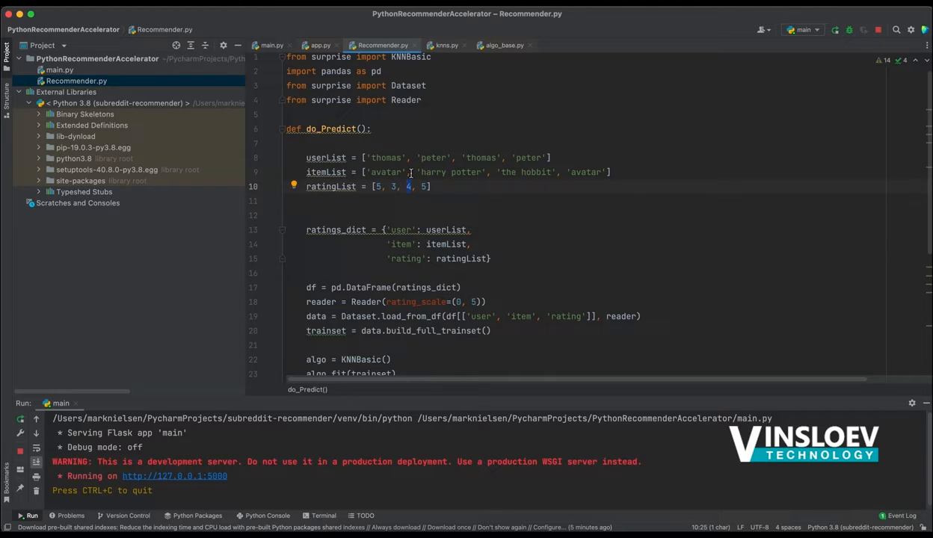
mouse_move(445, 177)
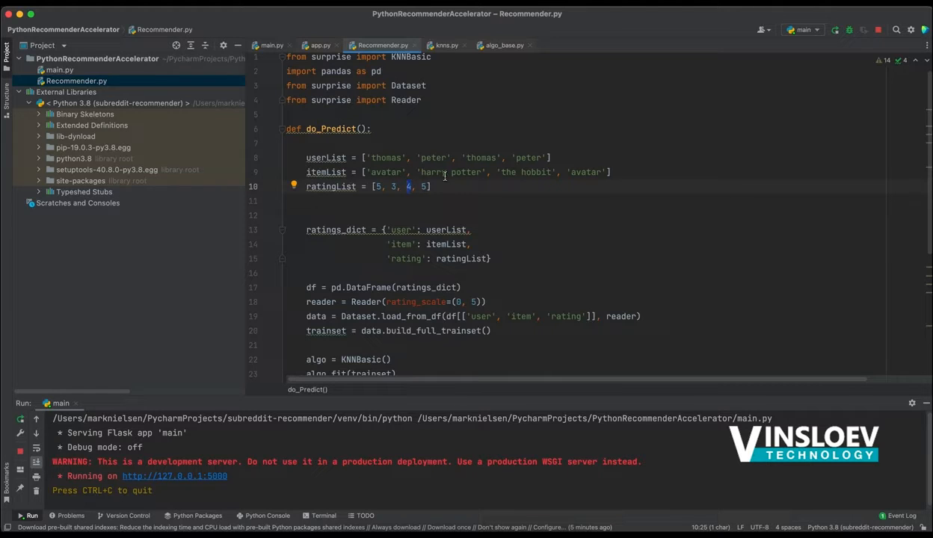
mouse_move(470, 172)
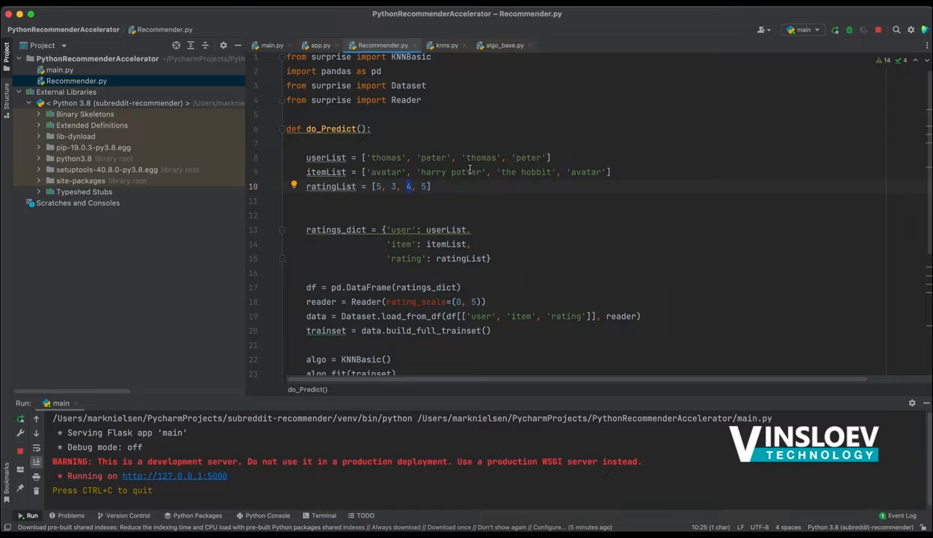
scroll(up, 3)
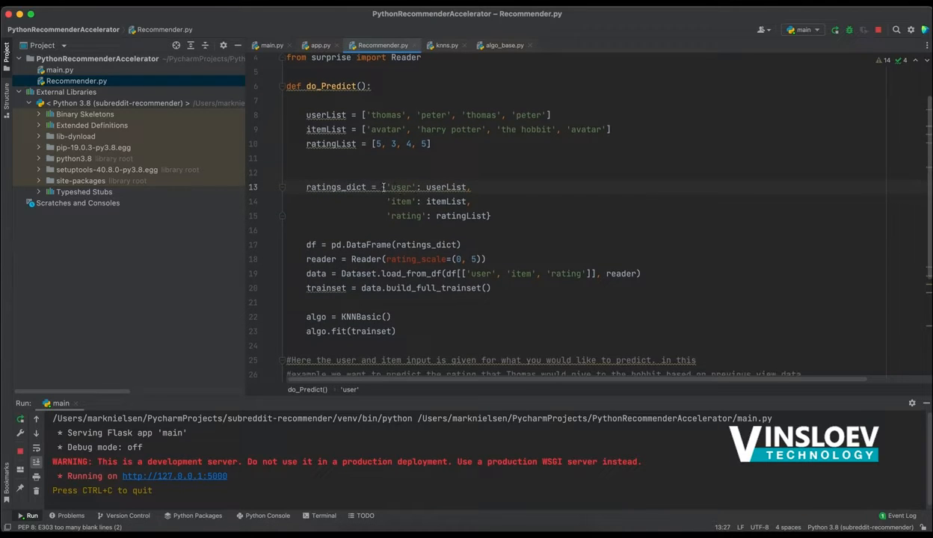
scroll(down, 3)
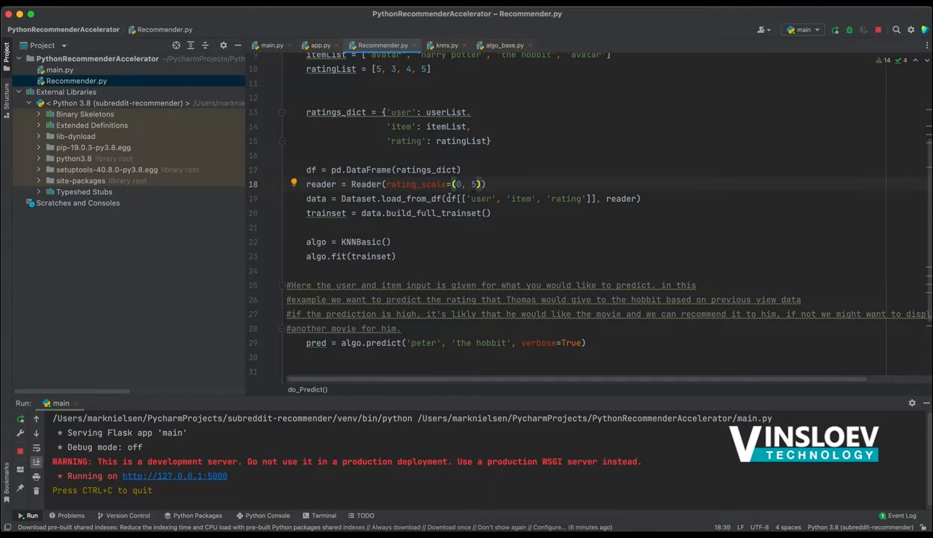
click(392, 198)
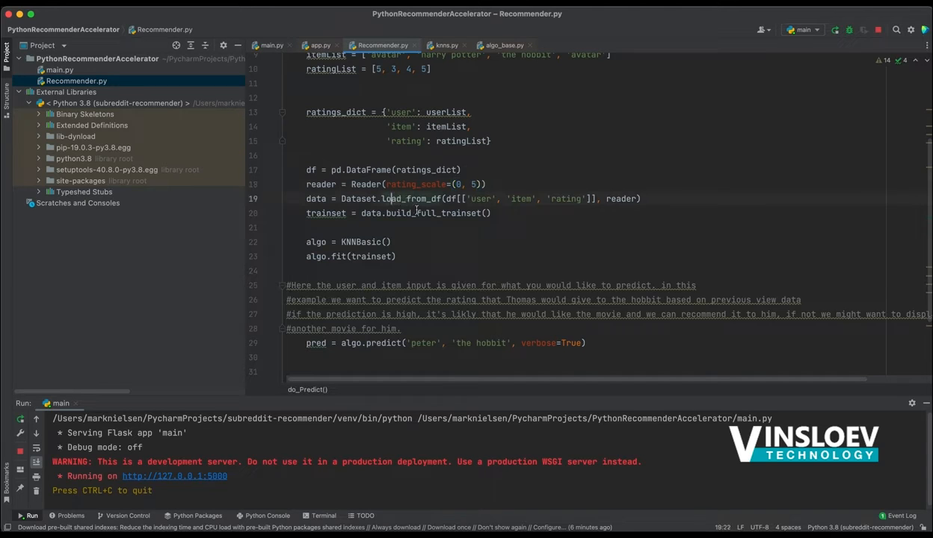
click(516, 218)
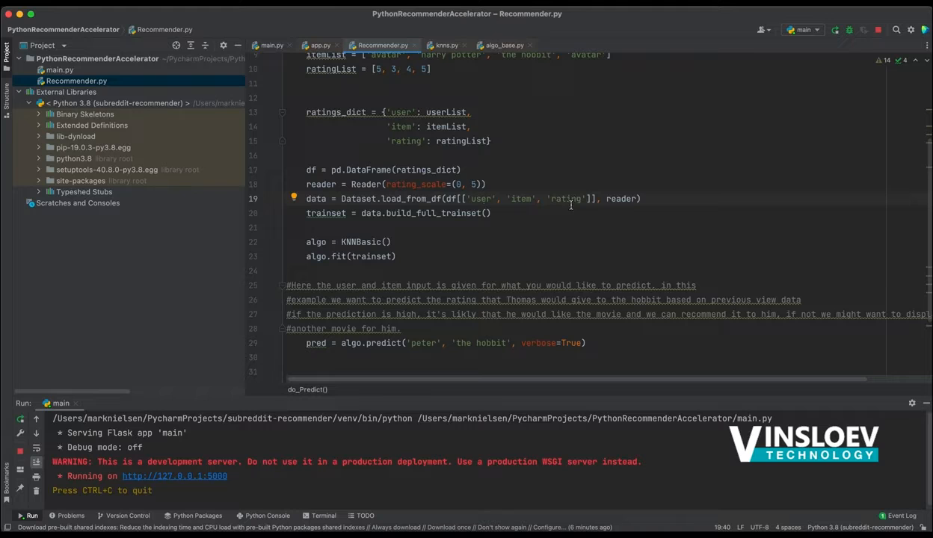
click(443, 212)
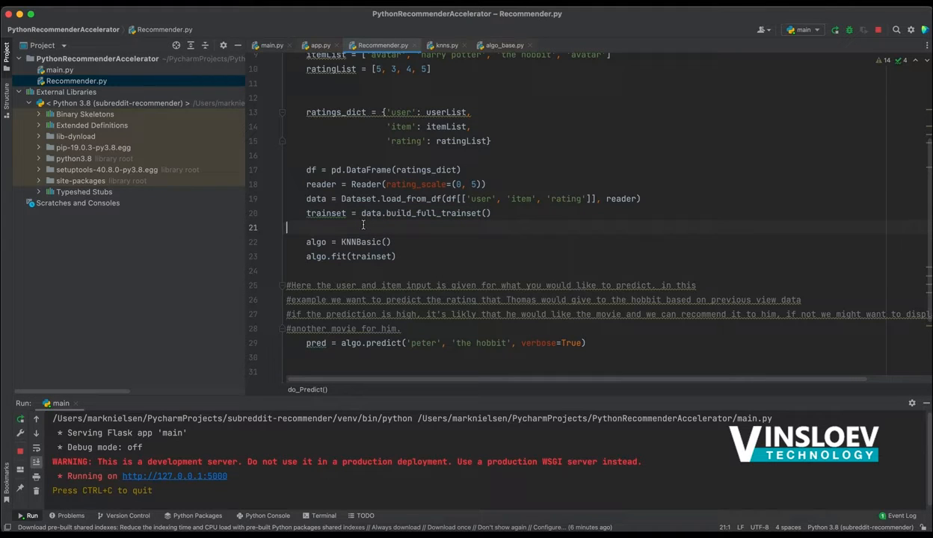
click(362, 242)
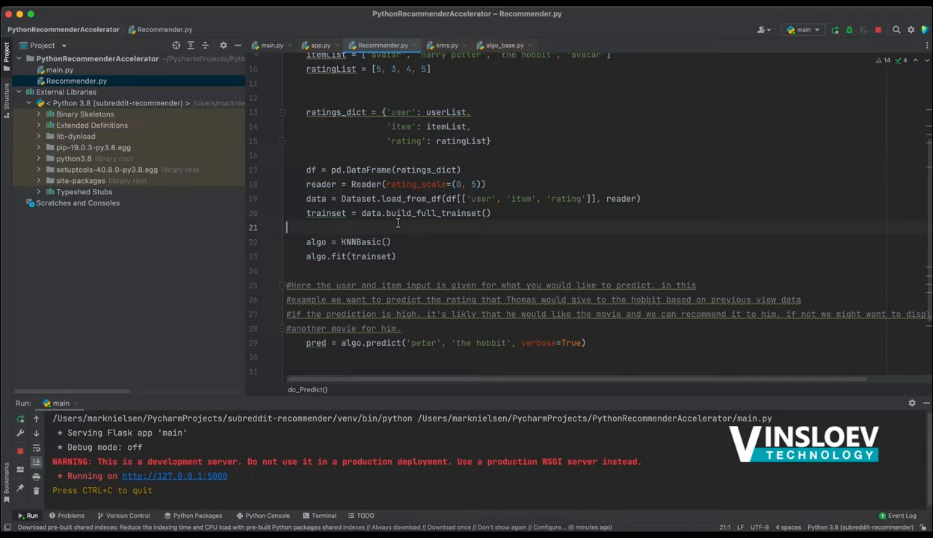
scroll(up, 3)
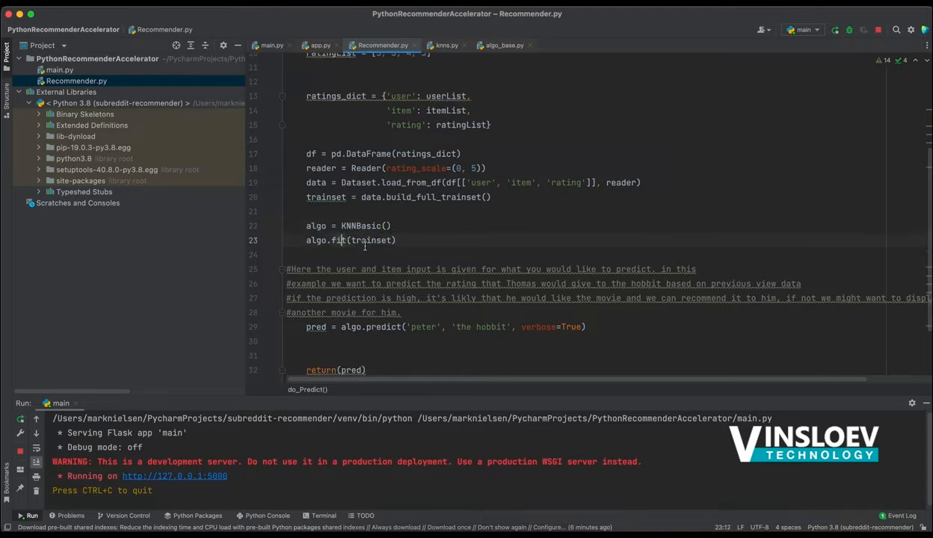
Step: Change the signature to do_Predict(user, movie)
scroll(up, 3)
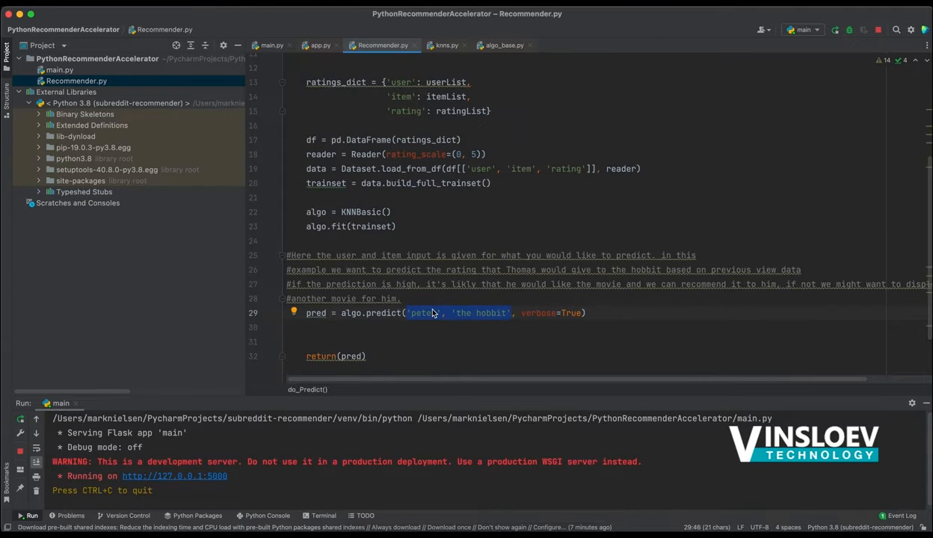
scroll(up, 3)
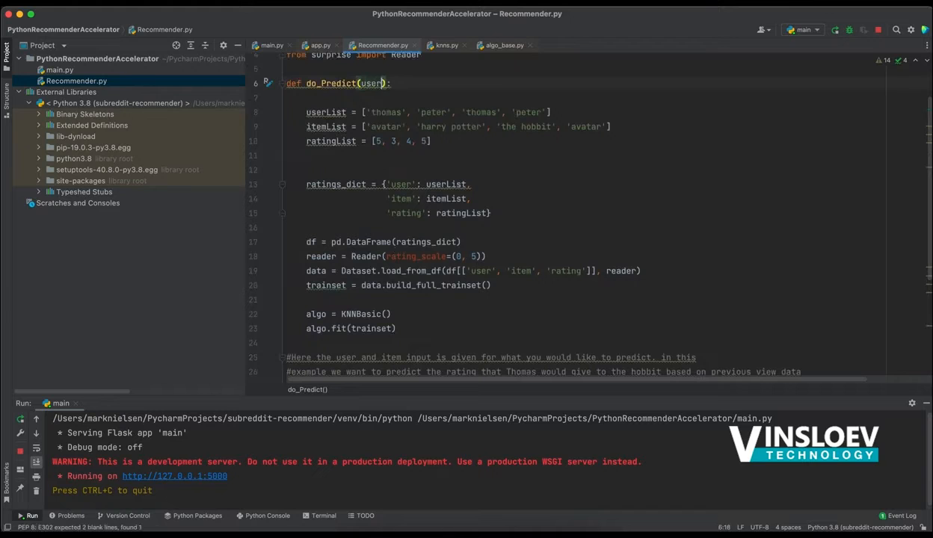
text(, movie)
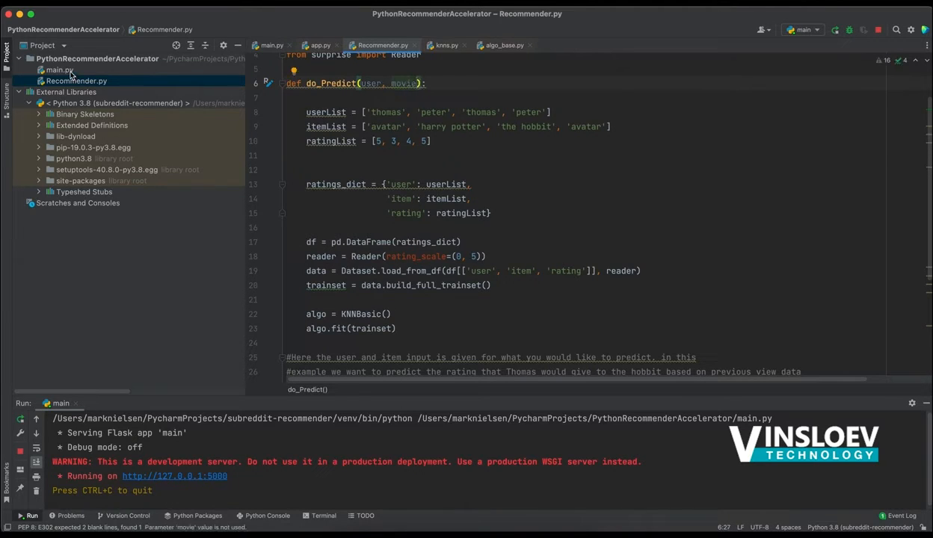
Step: Check the do_Predict call in main.py, then return to the user parameter in Recommender.py
click(60, 71)
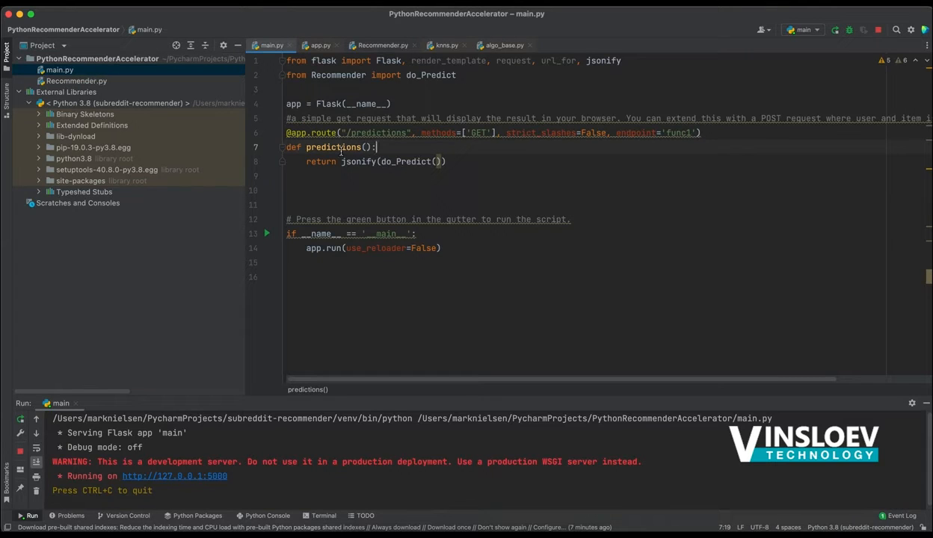
click(382, 45)
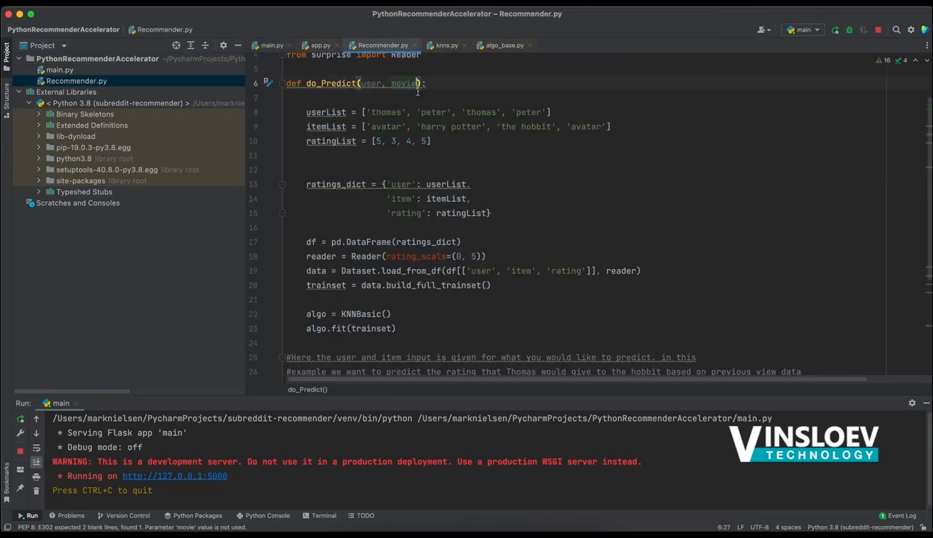
double_click(388, 84)
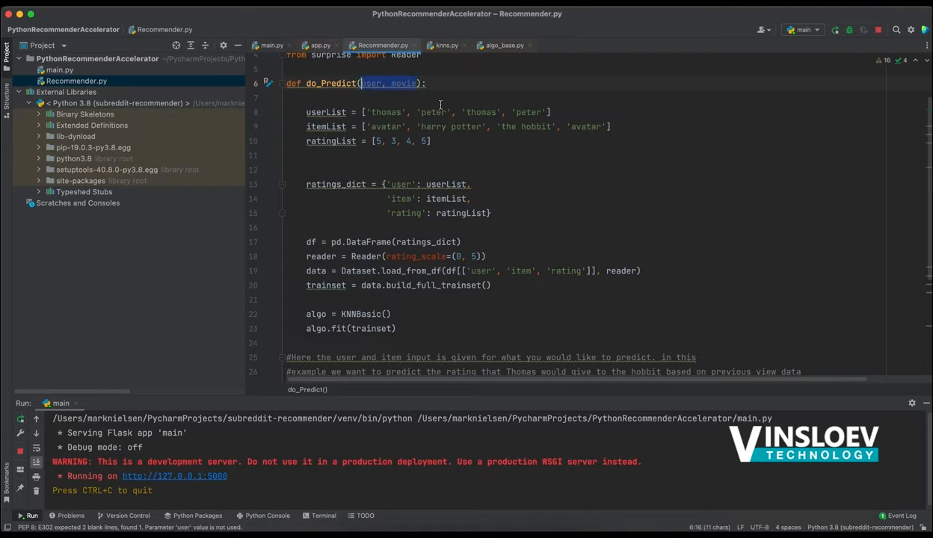
scroll(down, 3)
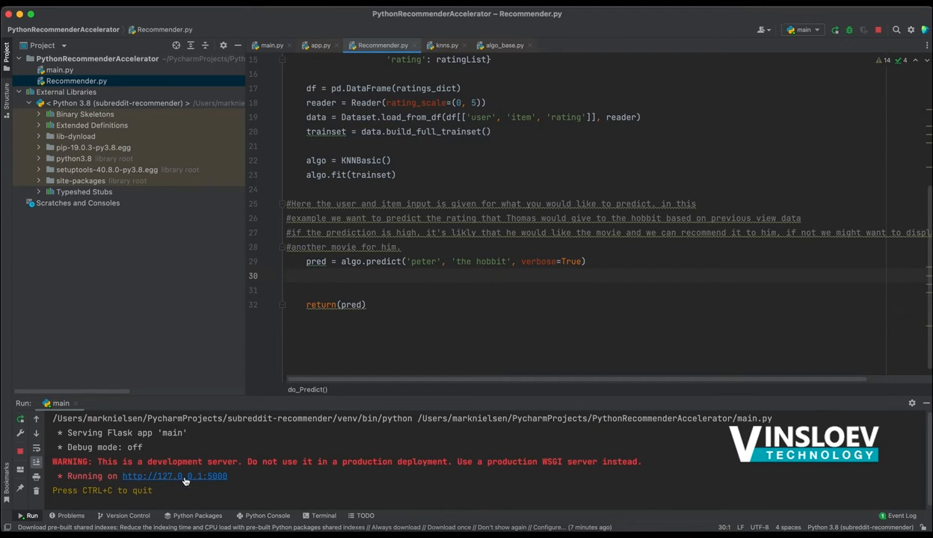
mouse_move(434, 145)
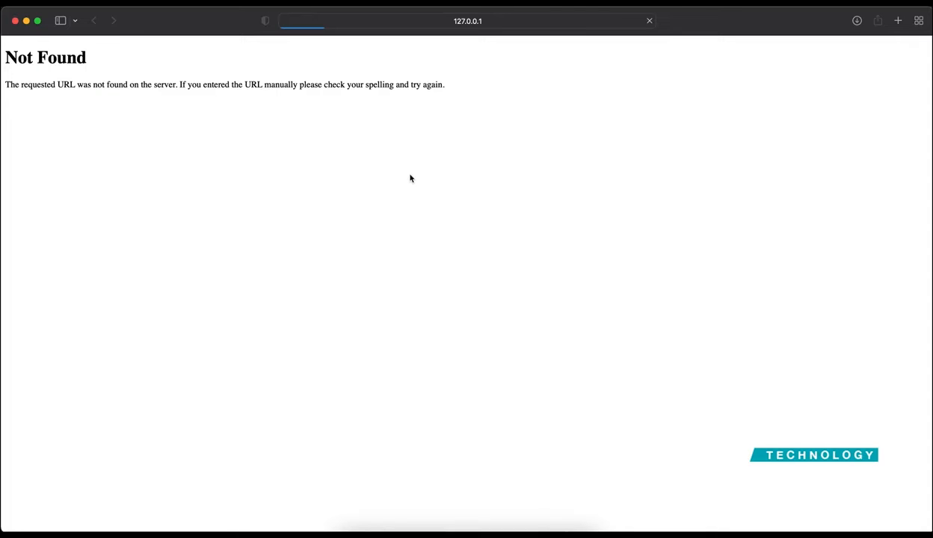
Step: Reload 127.0.0.1:5000/ in Safari, then check the /predictions route name in PyCharm
click(467, 21)
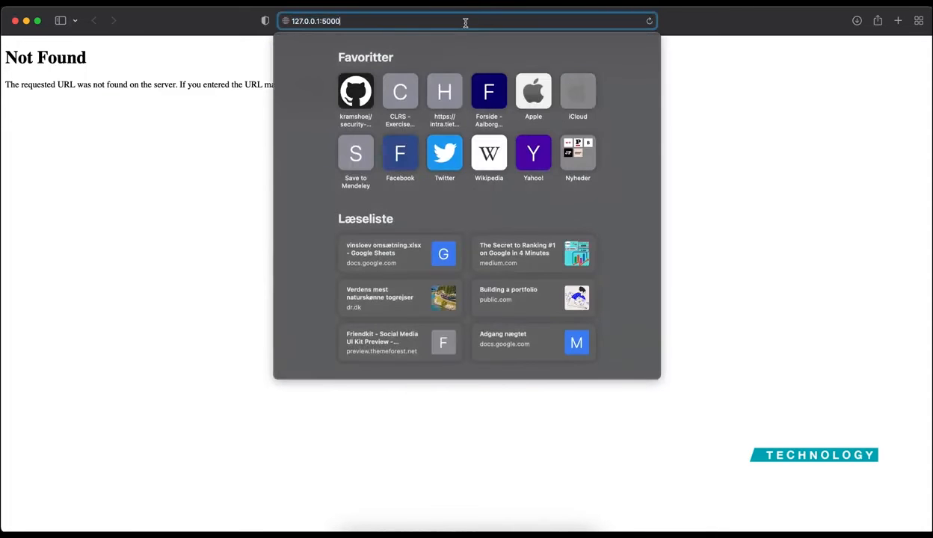
text(/)
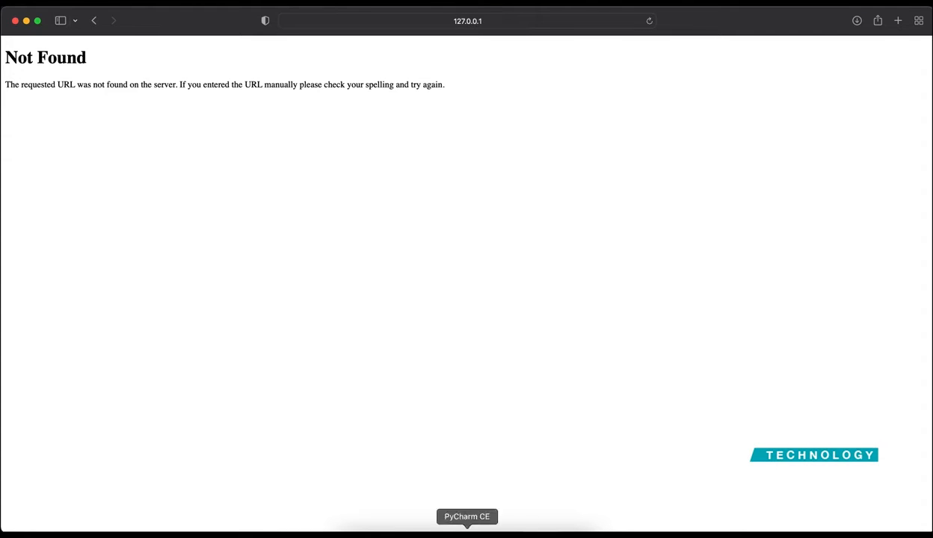
click(466, 518)
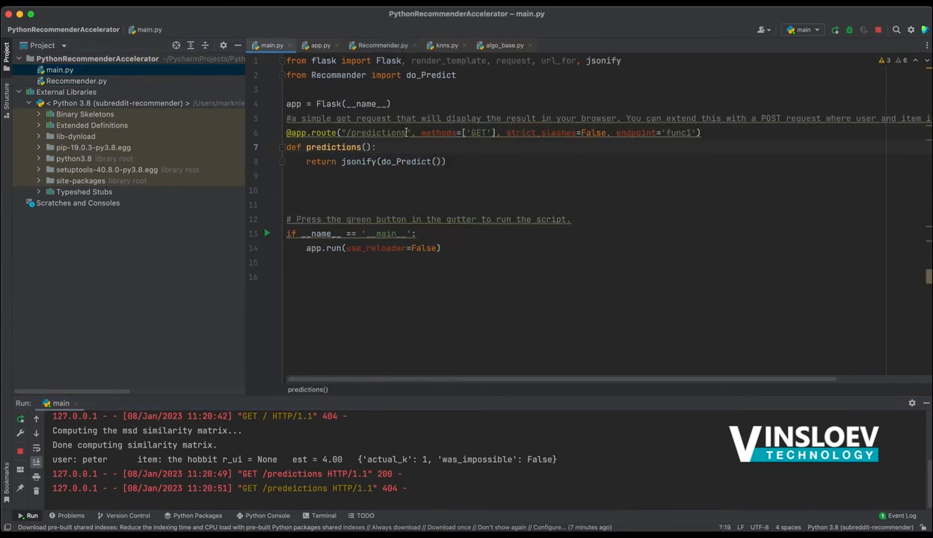
double_click(375, 131)
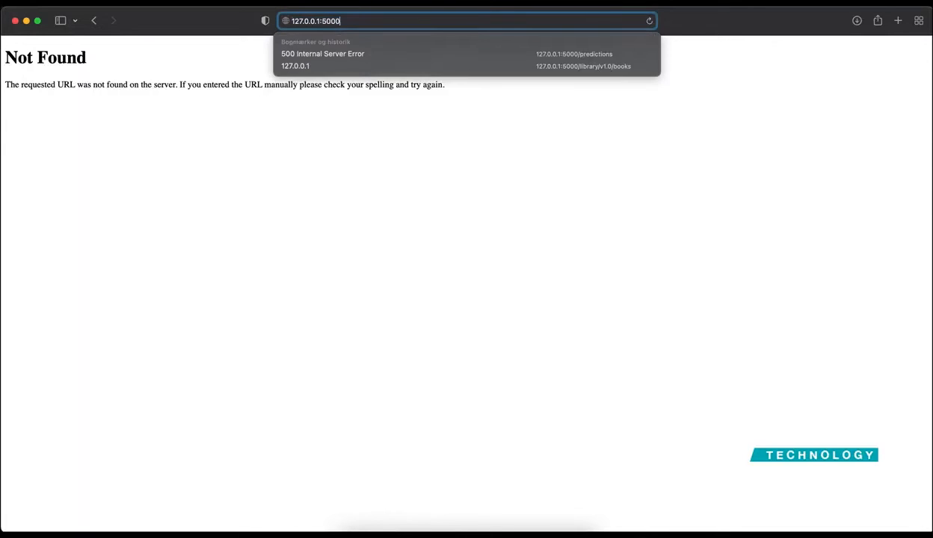
Step: Load 127.0.0.1:5000/predictions to show Peter's estimated 4.0 rating for 'the hobbit'
click(467, 66)
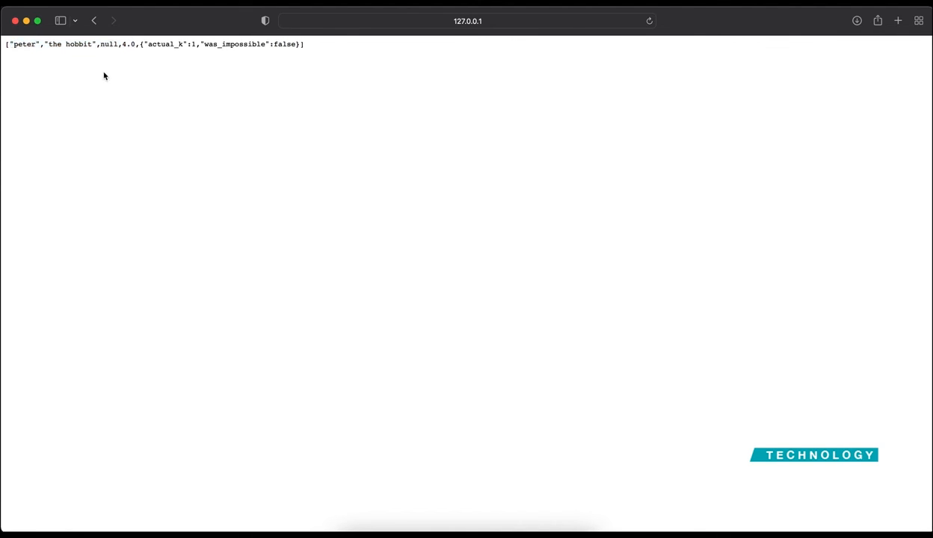